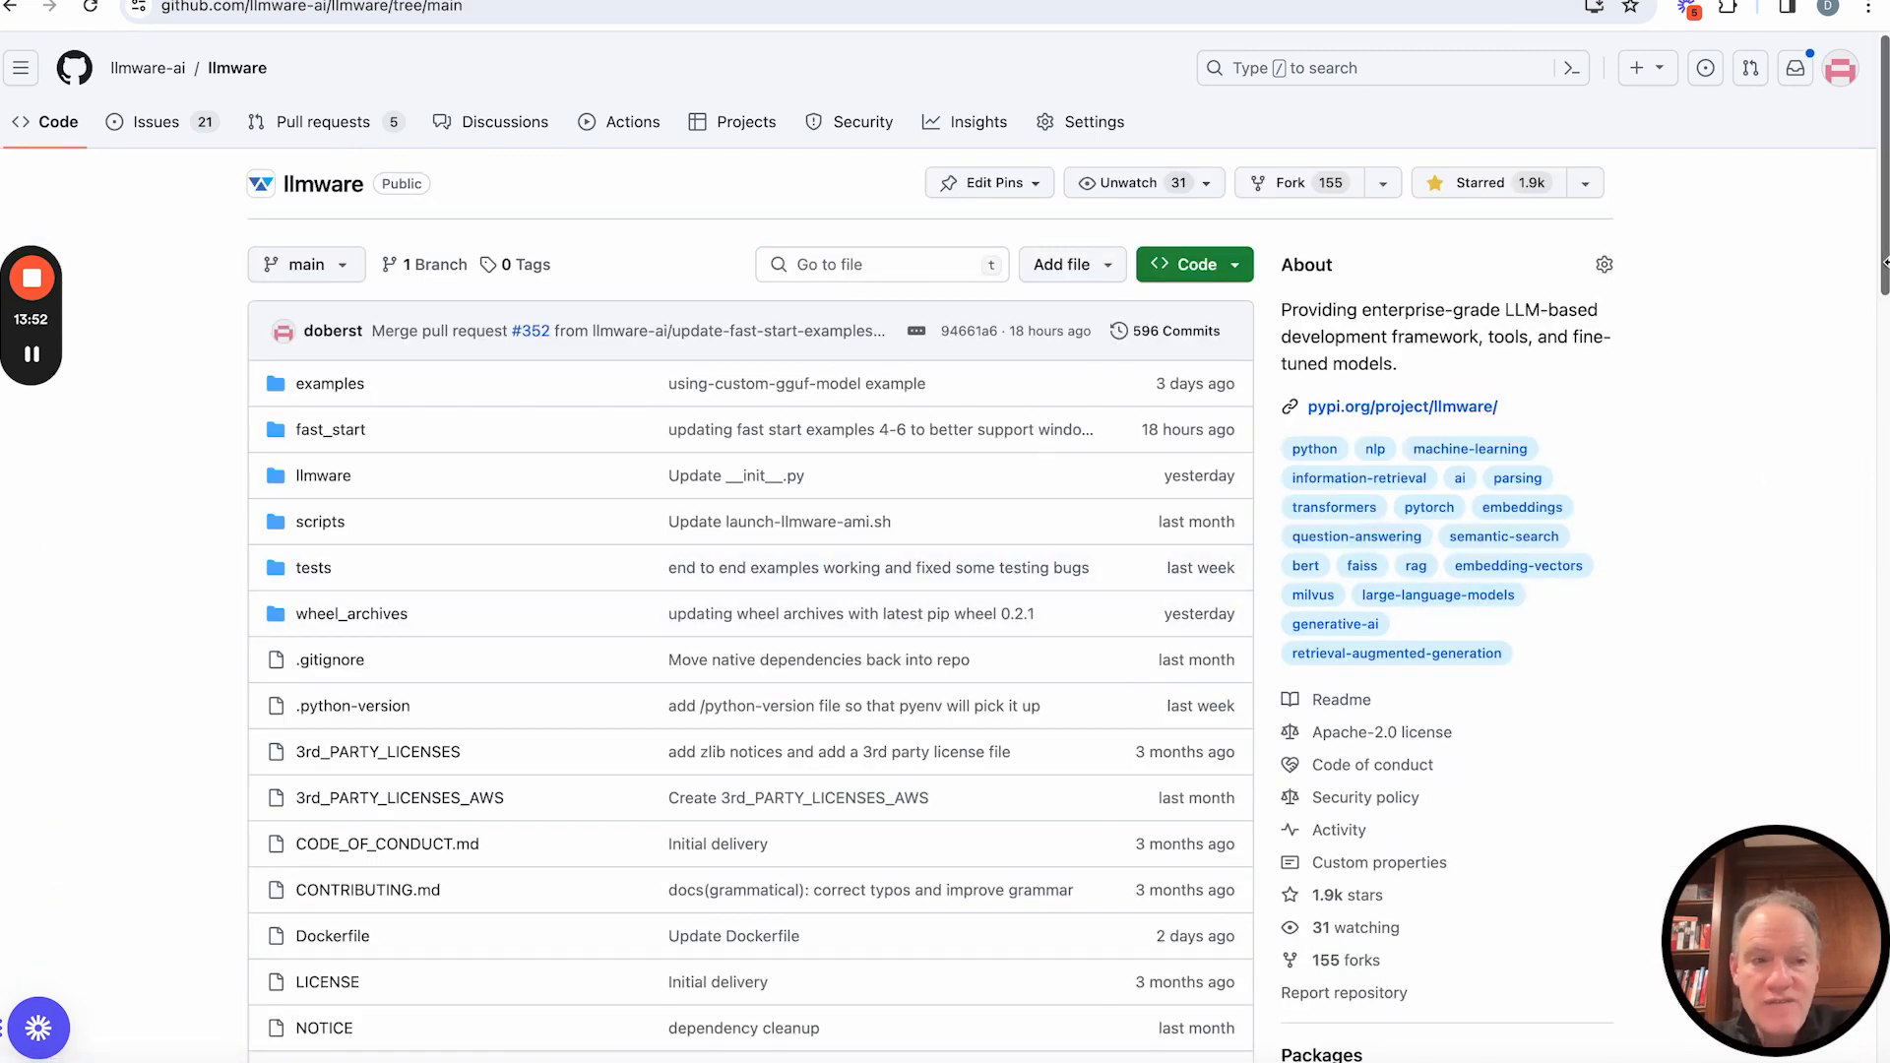
scroll(down, 3)
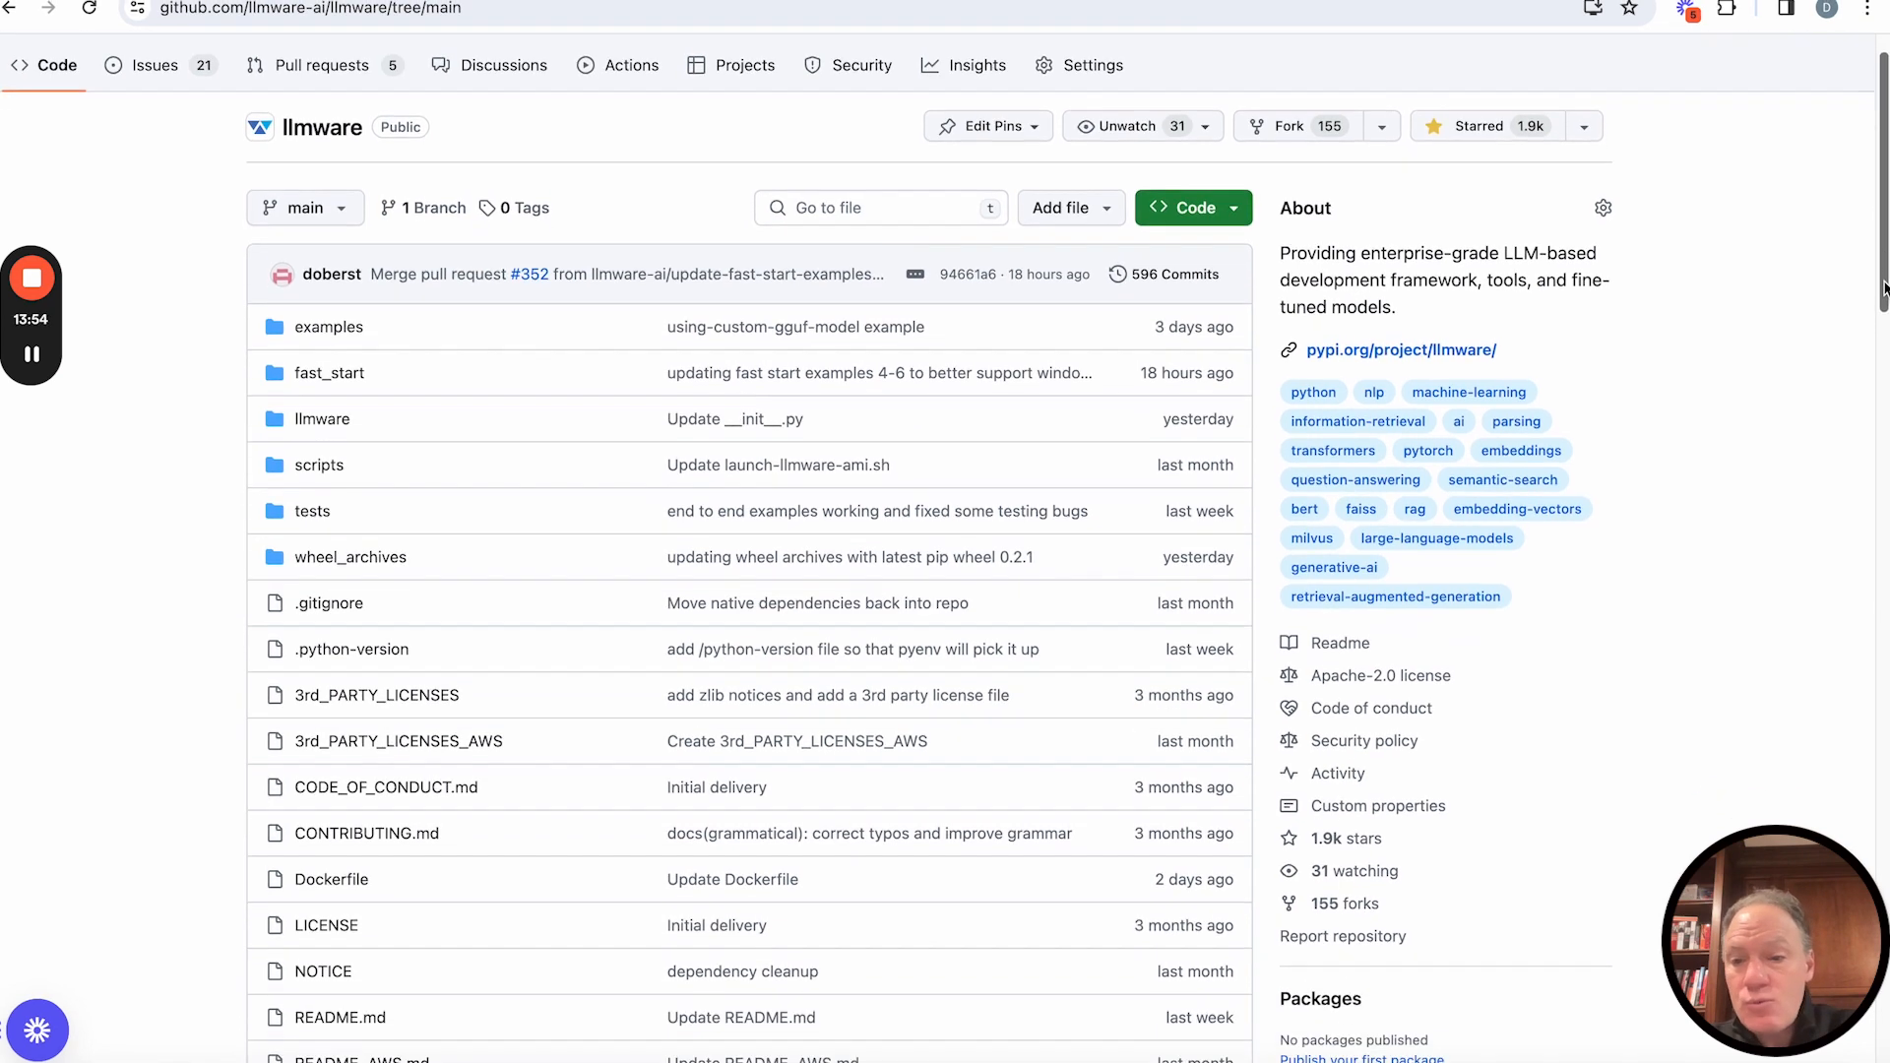
scroll(down, 3)
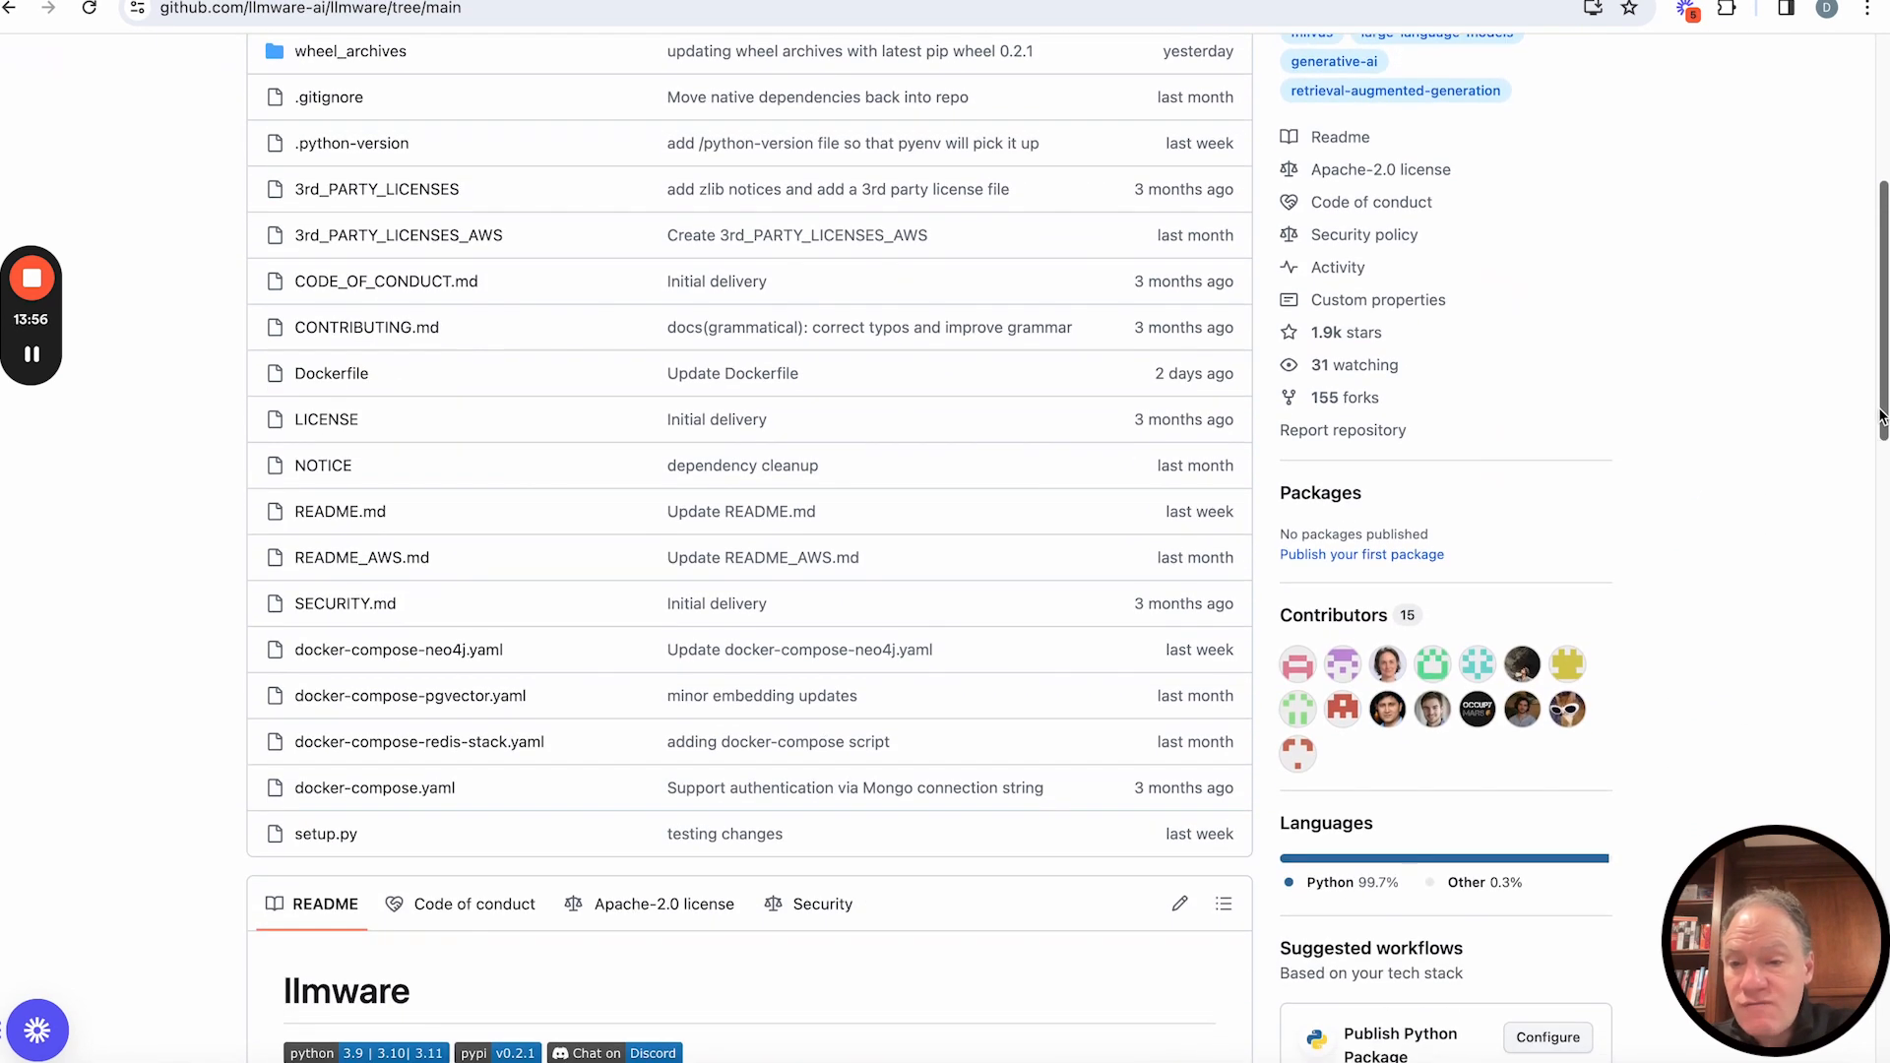
mouse_move(397, 650)
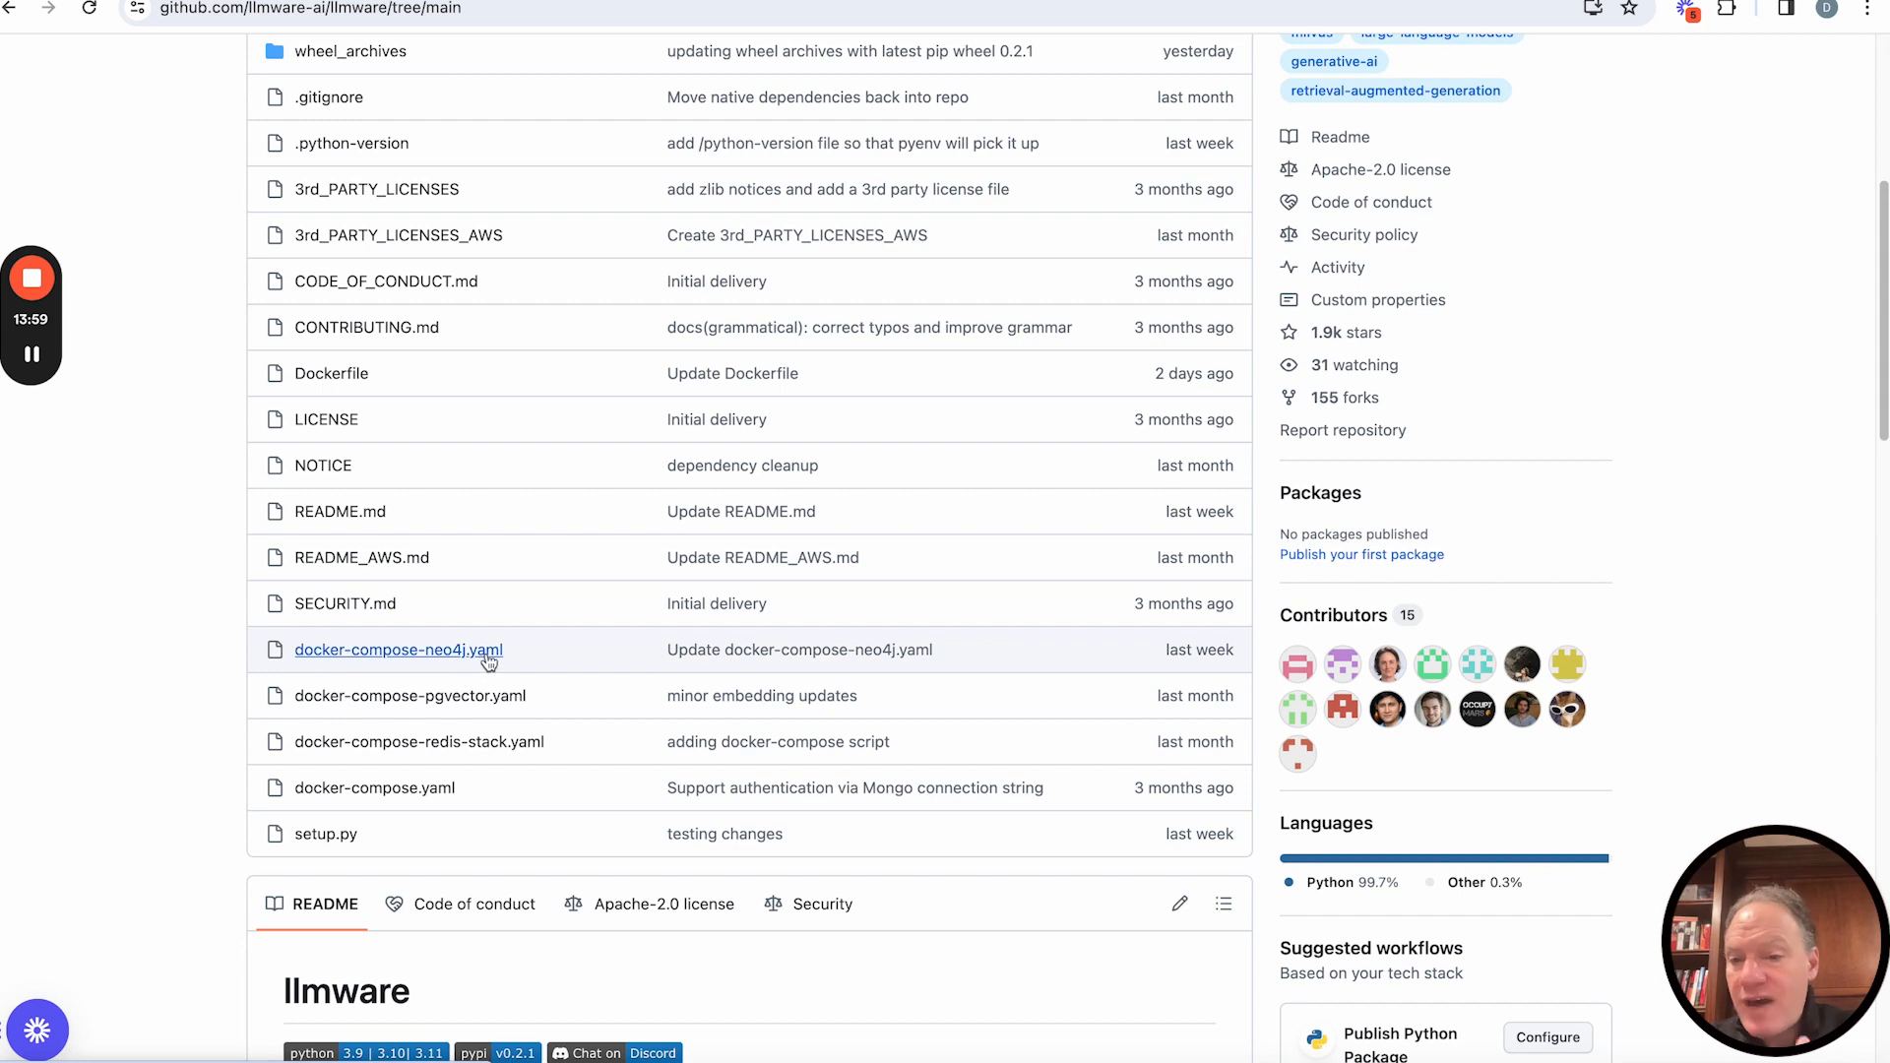
mouse_move(397, 649)
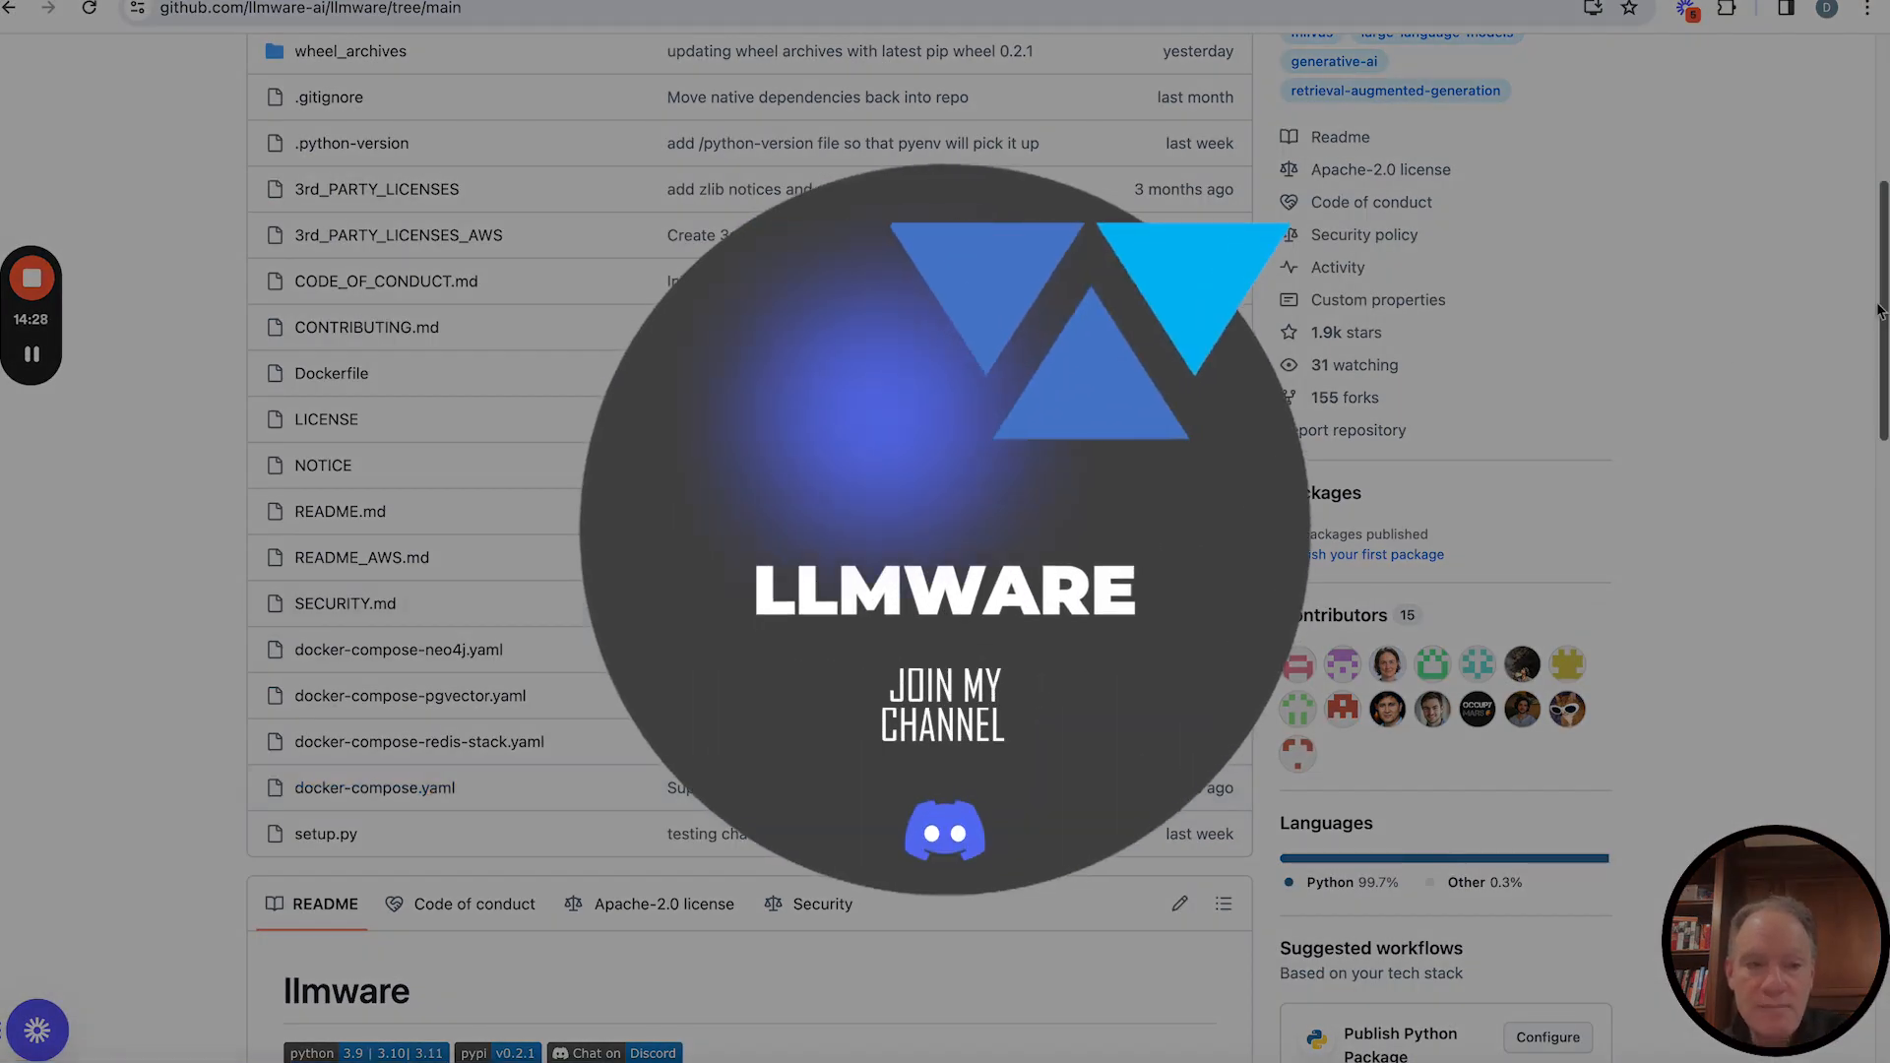
scroll(down, 3)
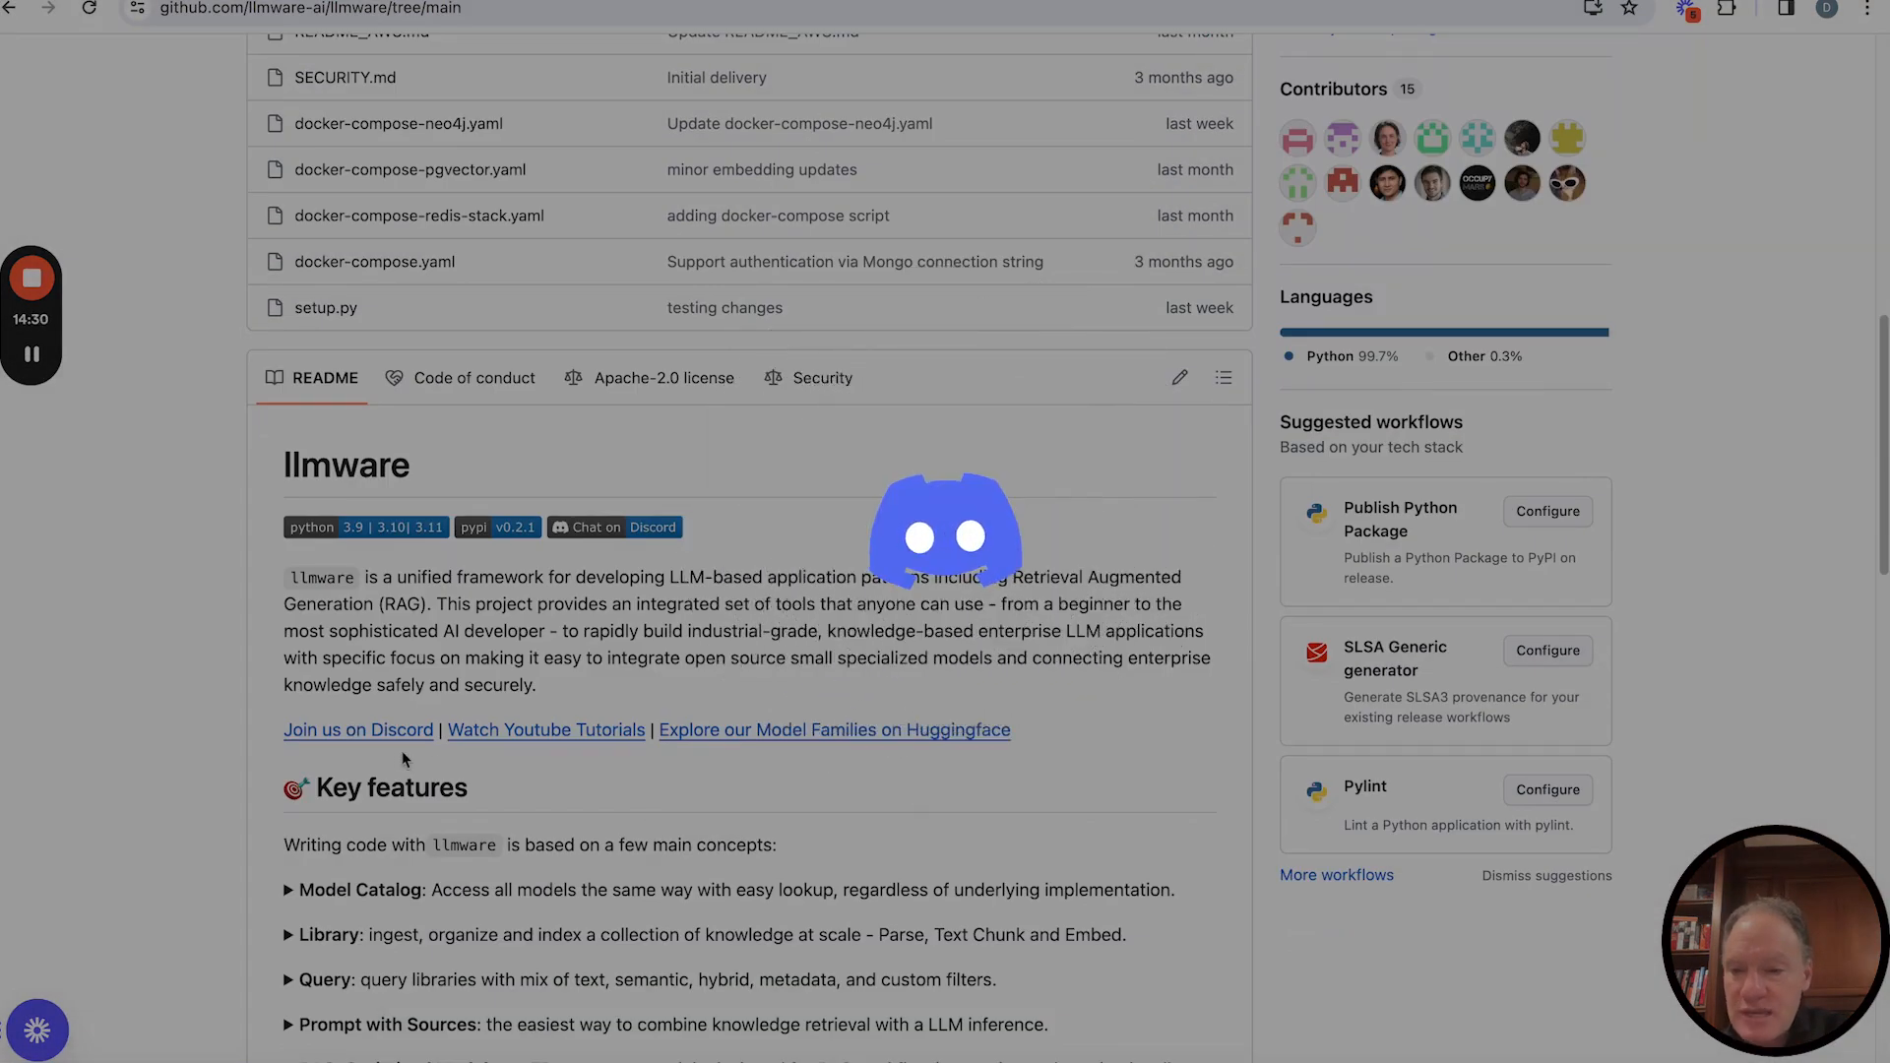